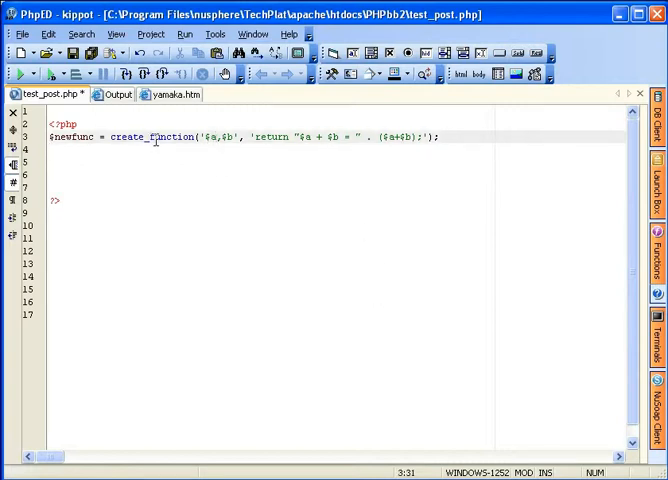
Begin line 3 with echo("My function $newfunc: using completion for the variable name
double_click(152, 136)
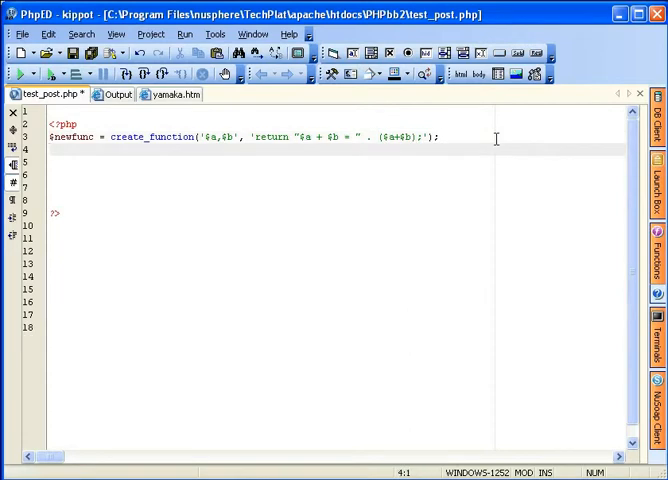
text(echo()
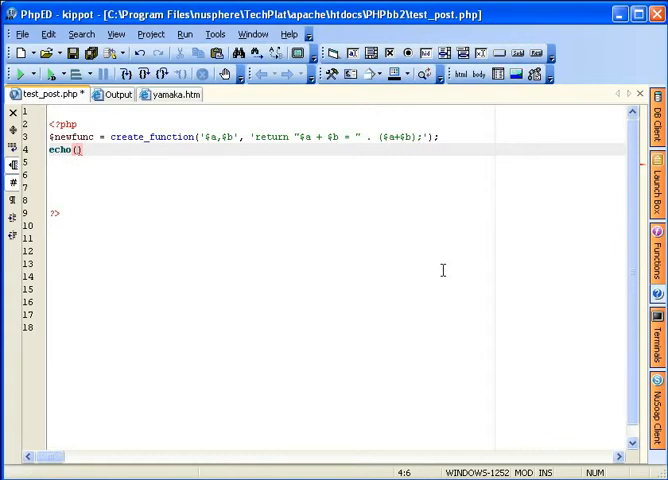
text("My)
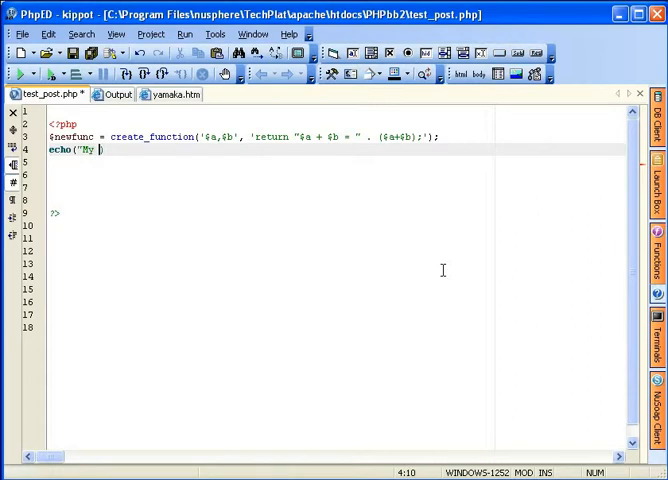
text(function)
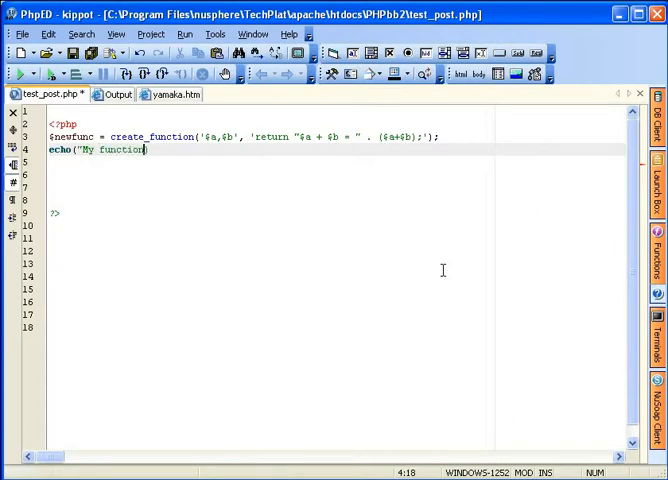
text($)
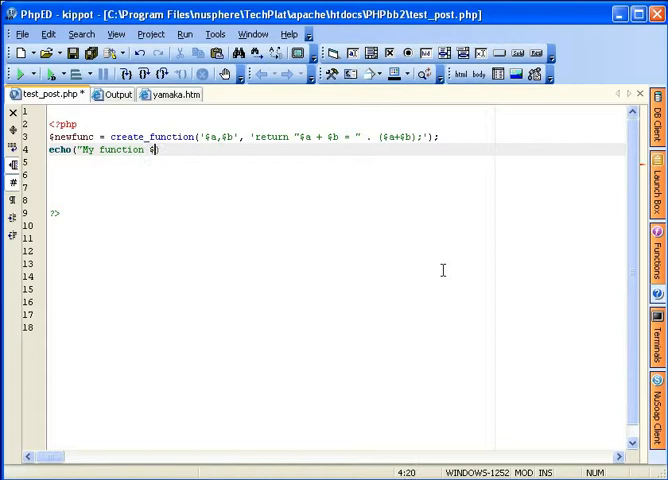
text($new)
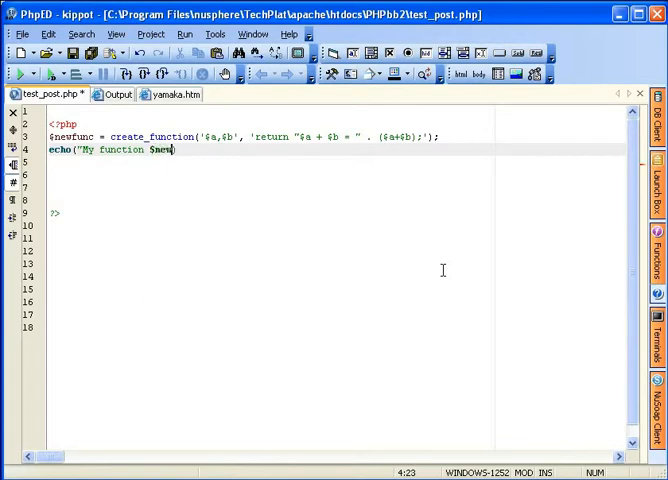
text(new)
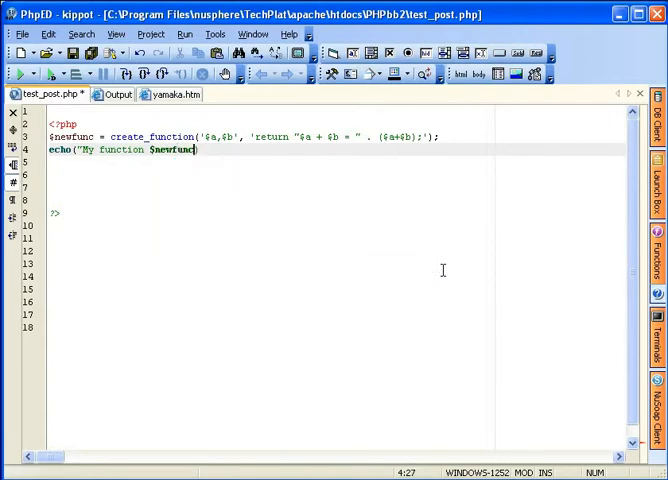
text(:)
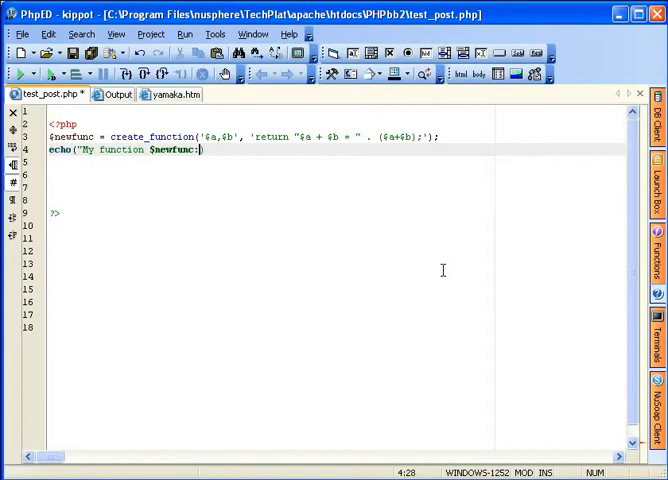
mouse_move(420, 274)
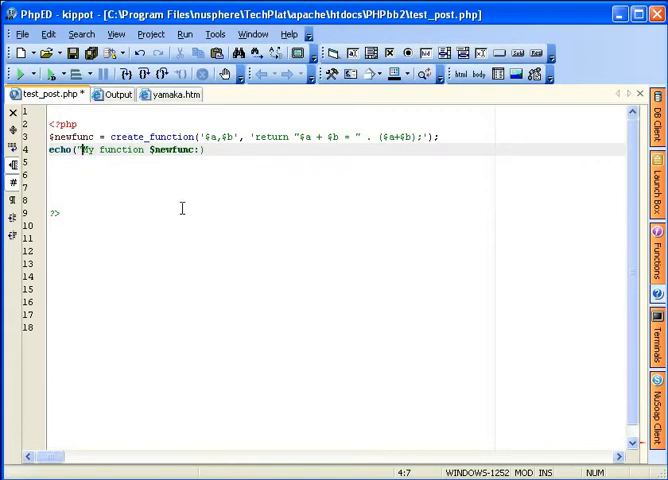
Glance at the Tools menu, then trim line 3 back to a bare echo(
click(214, 32)
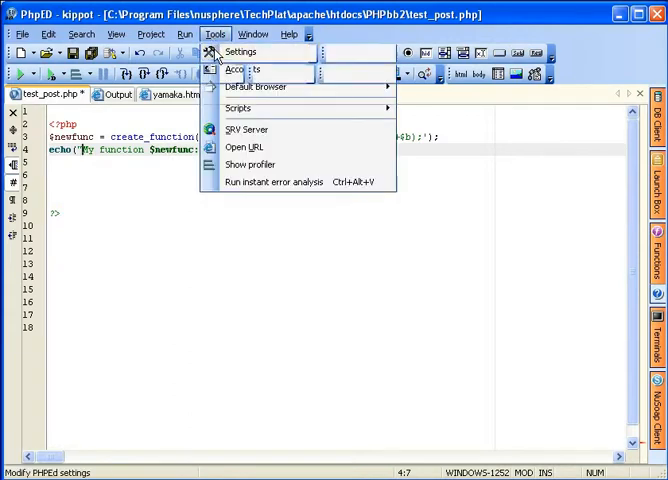
click(240, 52)
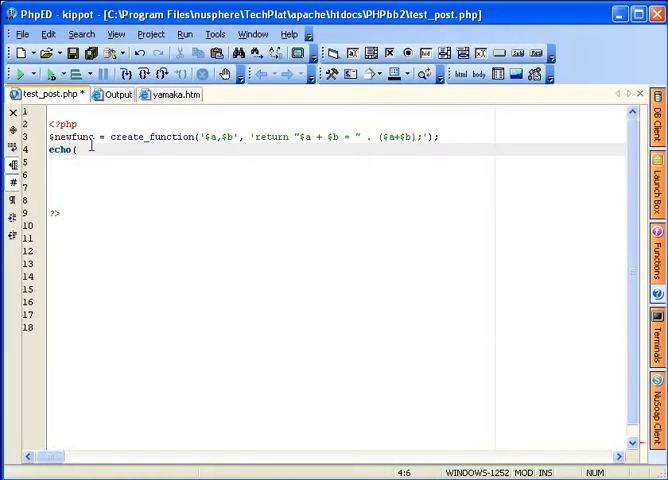
Put the string "My function" inside echo(), removing the trailing space
text(())
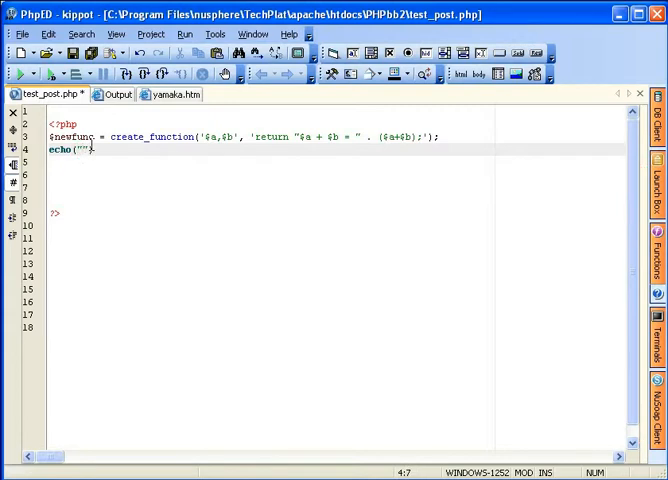
text(My)
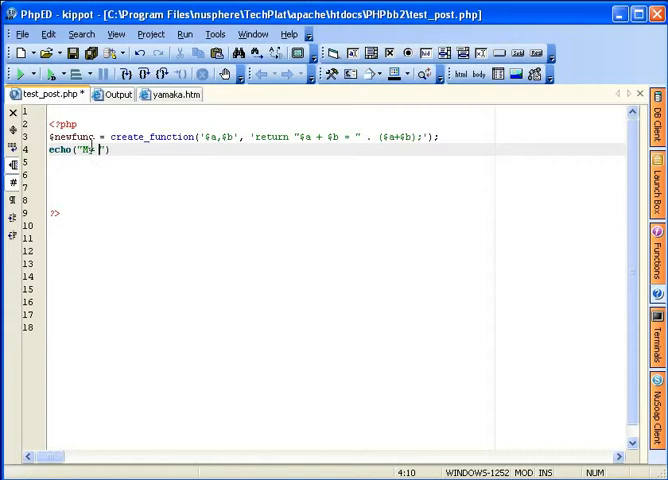
text(function)
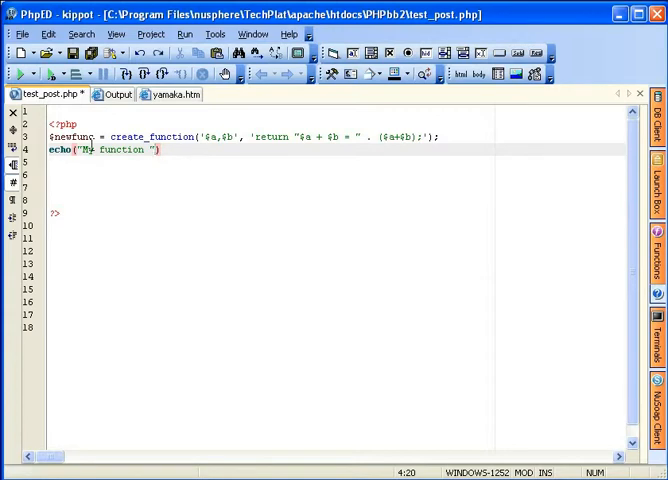
text(.)
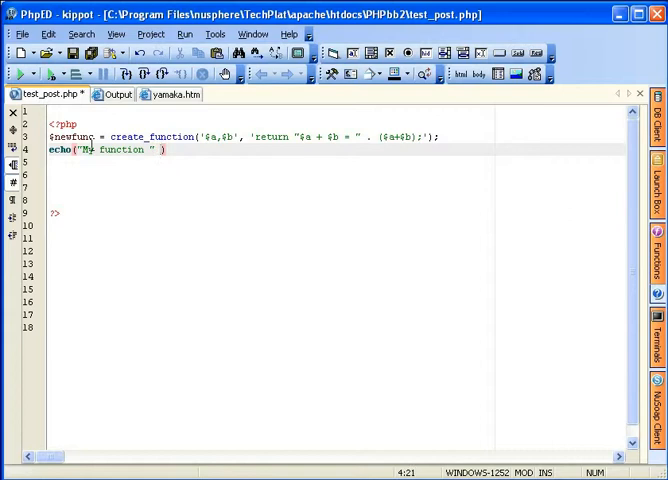
text(()
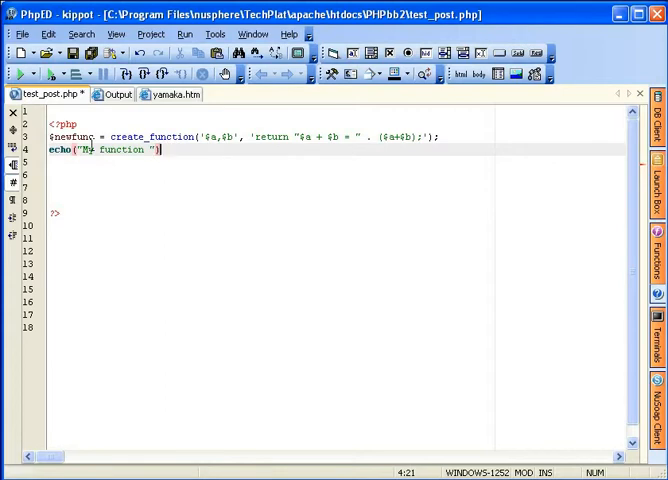
key(BackSpace)
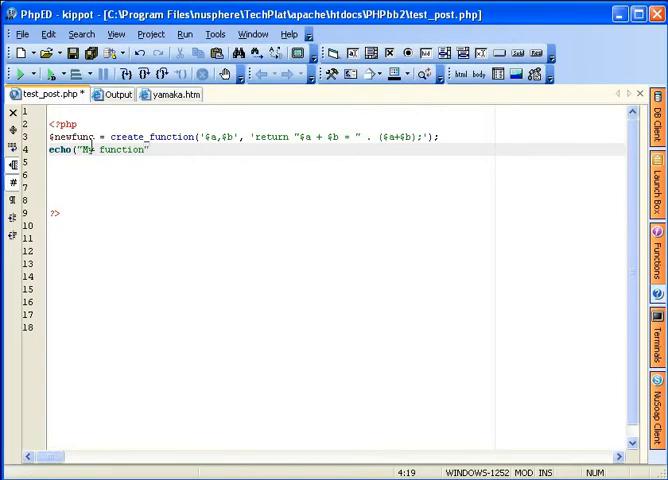
Concatenate a call to $newfunc with two numeric arguments after the string and close the statement
text(.$)
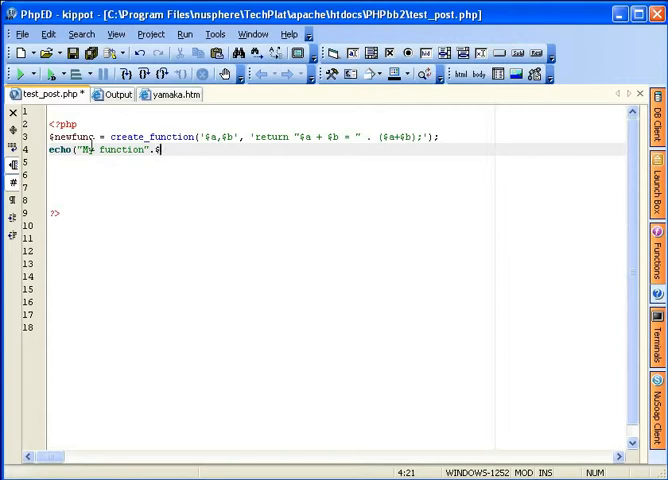
text(new)
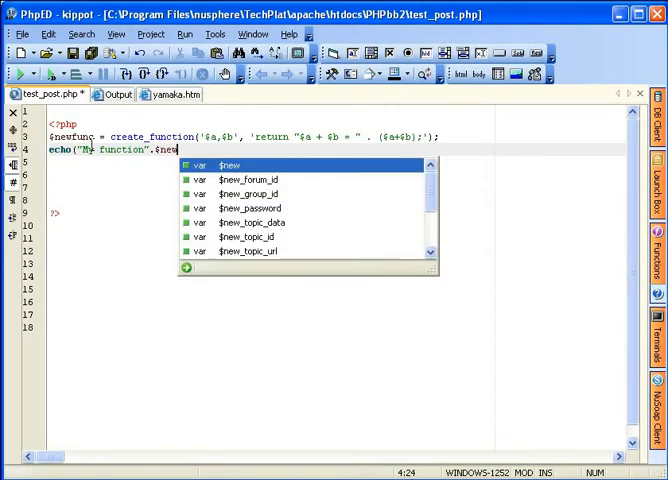
text(func)
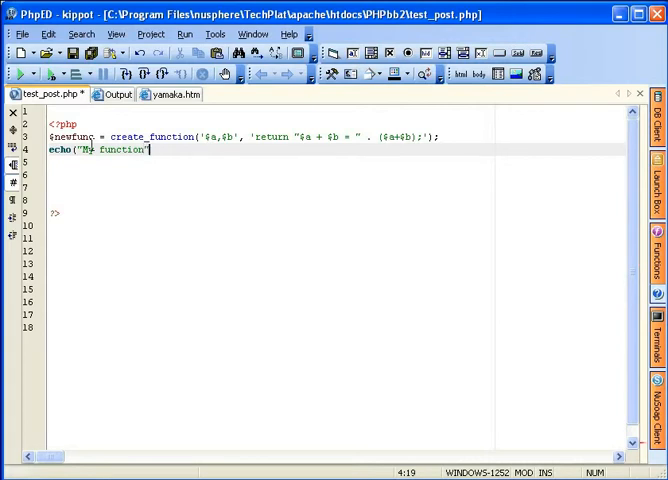
text(.)
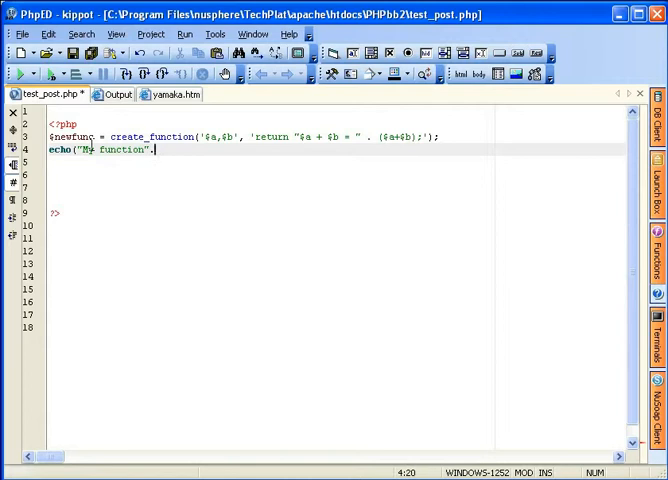
text(.$new)
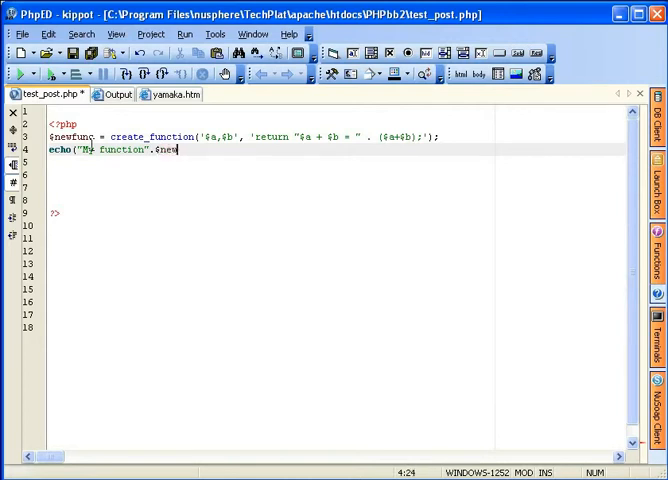
text(func)
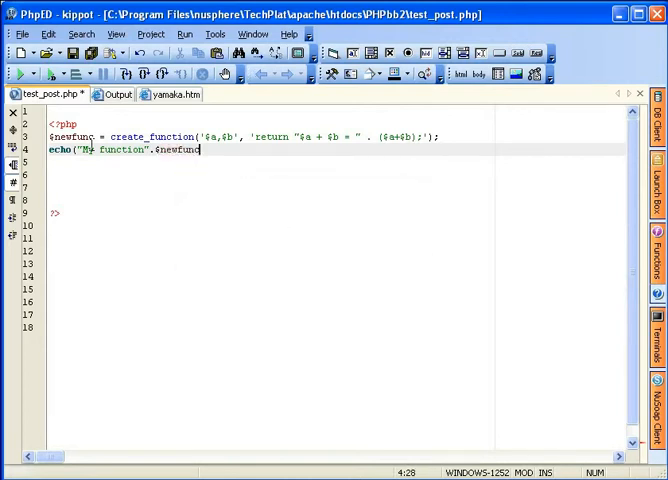
text(())
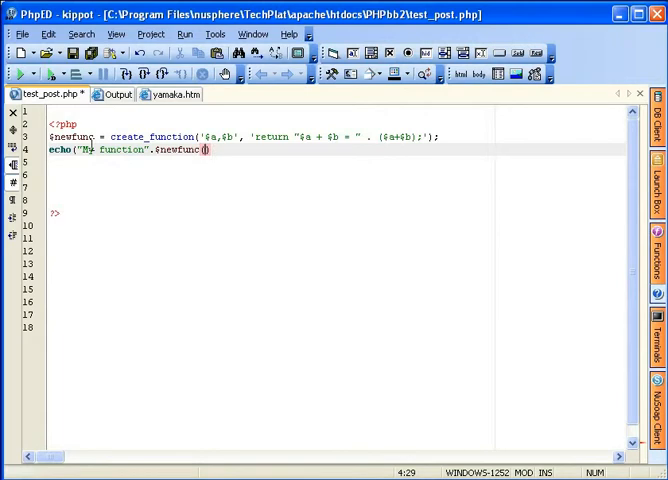
text(5,)
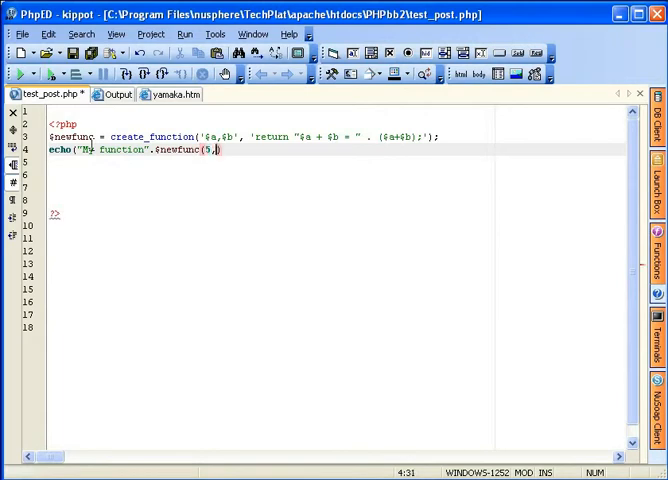
text(6))
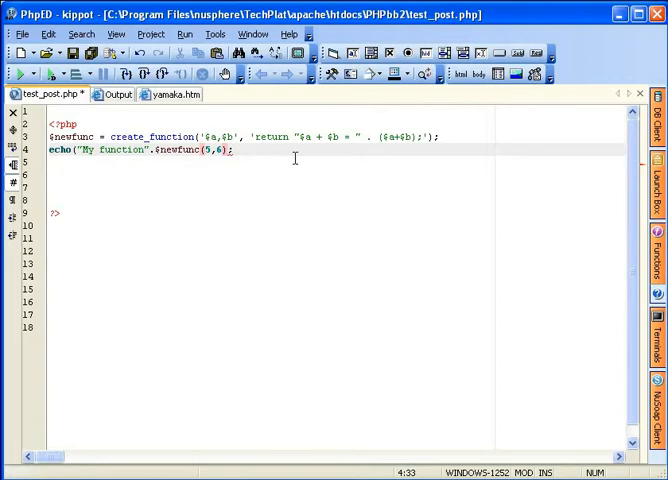
mouse_move(224, 150)
text())
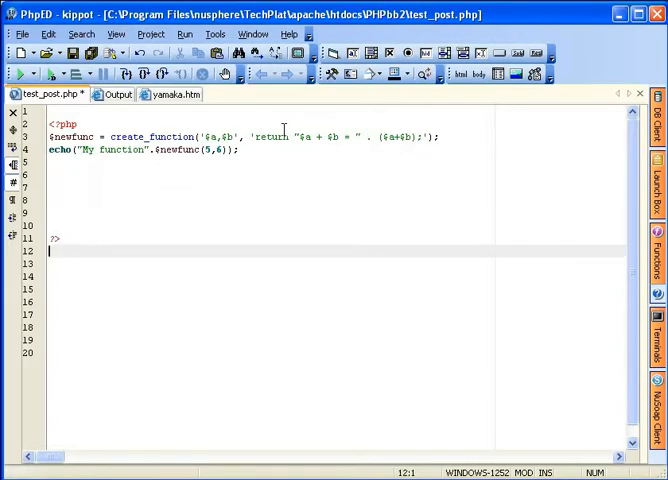
Type <body> and <title> tags on the lines below <html>
text(<h)
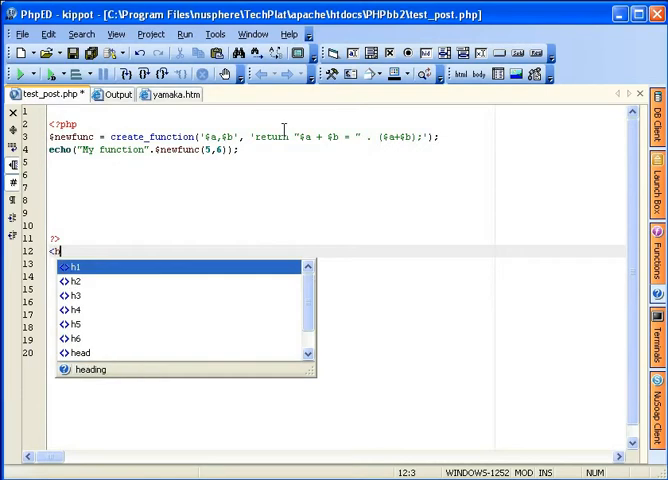
text(tml>)
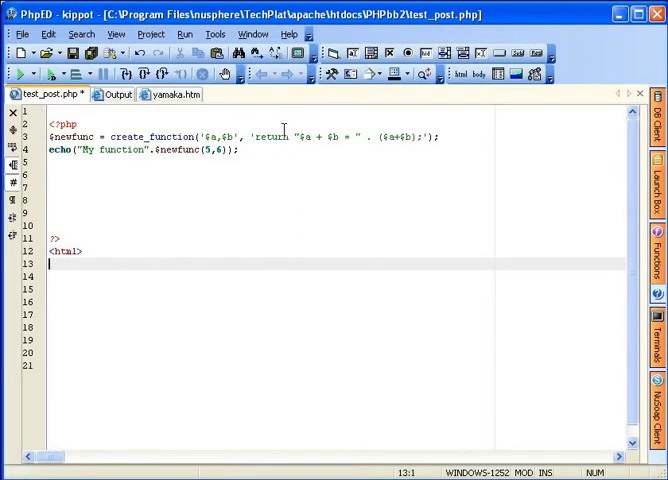
text(<body>)
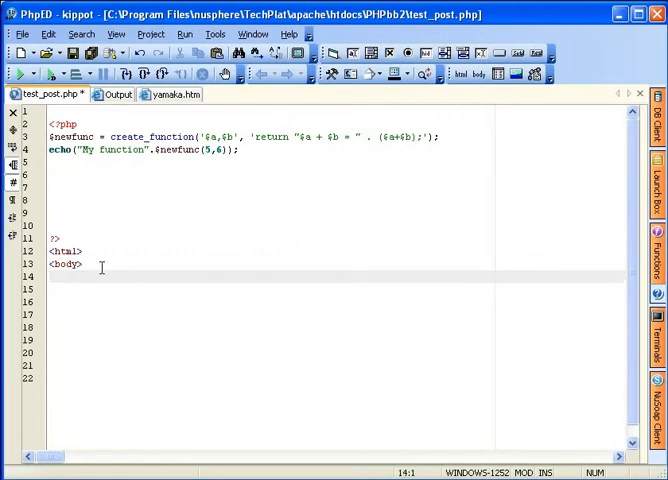
text(<)
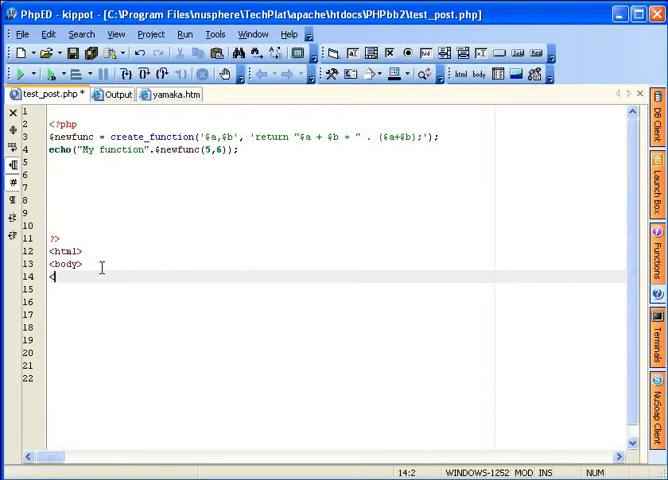
text(title)
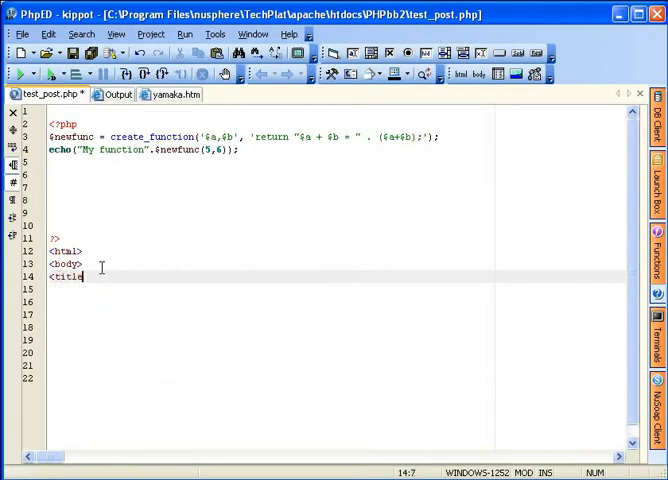
text(>)
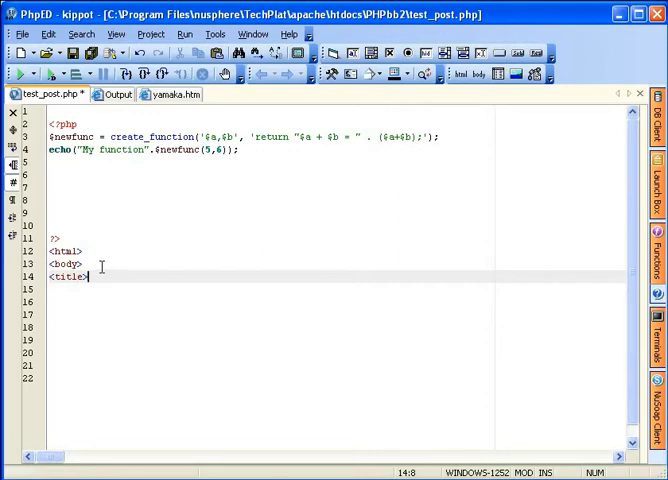
In Settings > Editor > Reserved words, switch Language to HTML and edit the 'title' entry
click(214, 32)
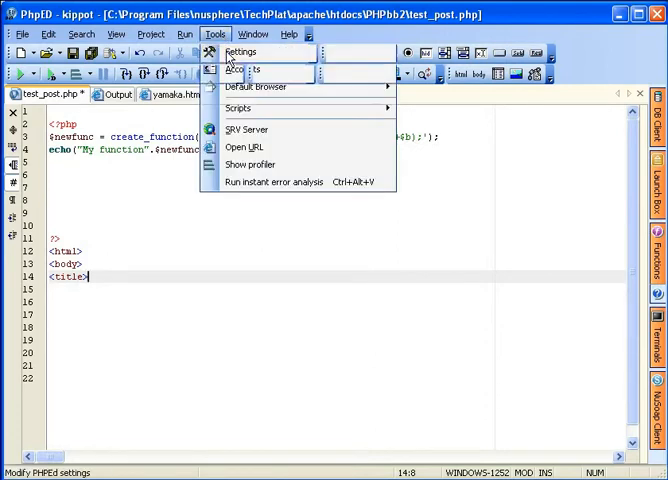
click(240, 52)
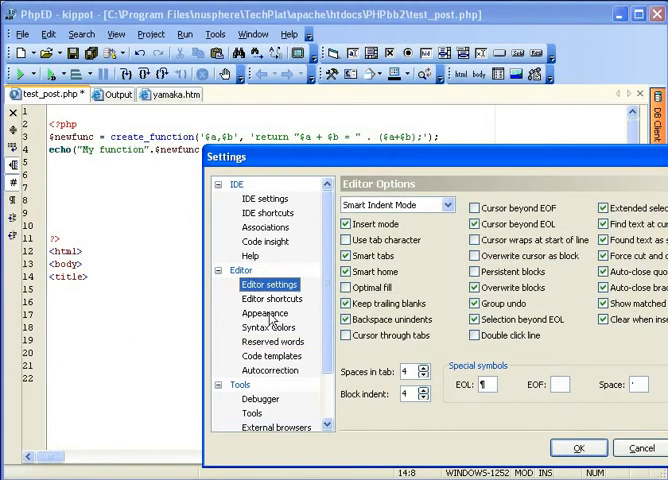
click(272, 340)
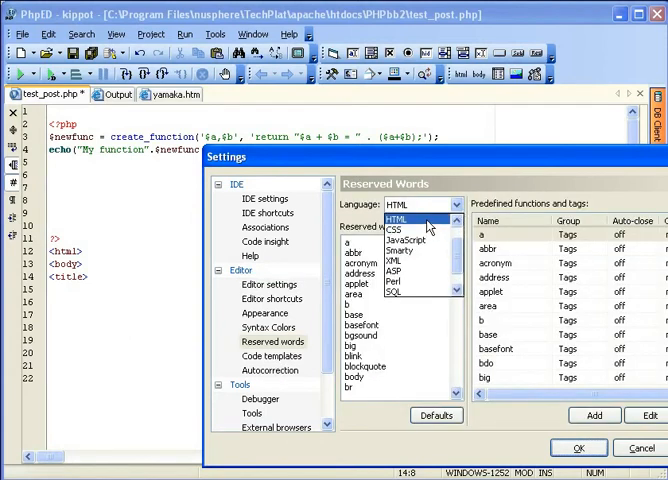
click(398, 220)
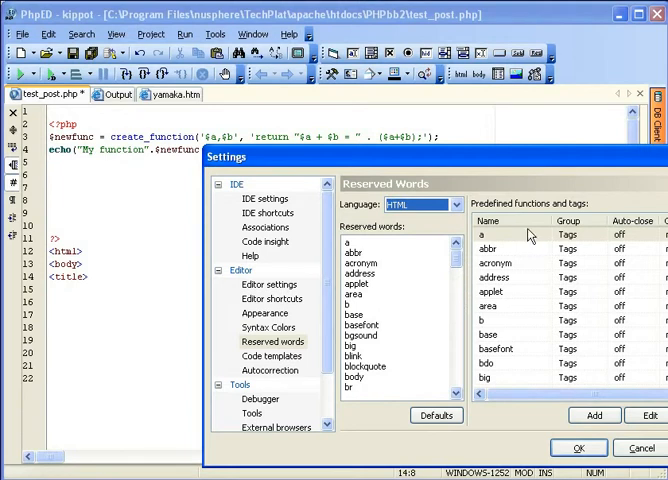
mouse_move(580, 248)
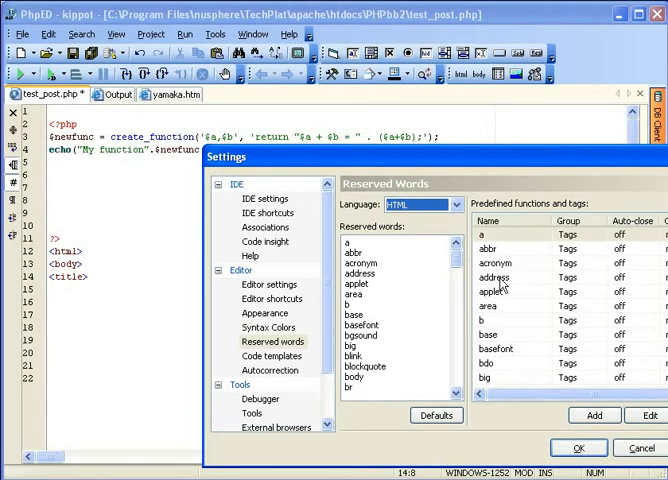
mouse_move(638, 236)
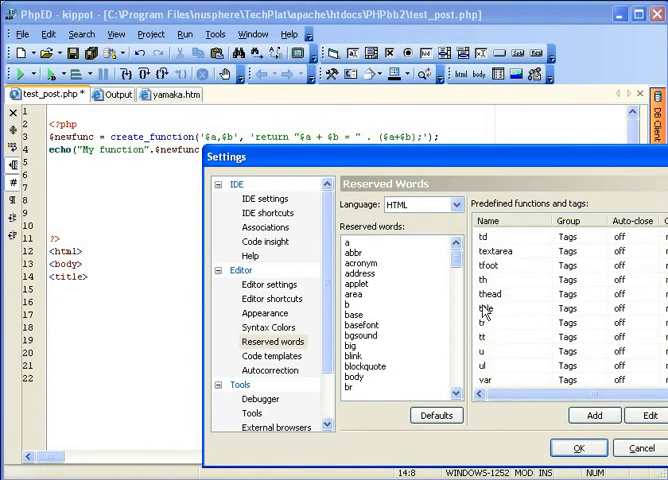
click(490, 308)
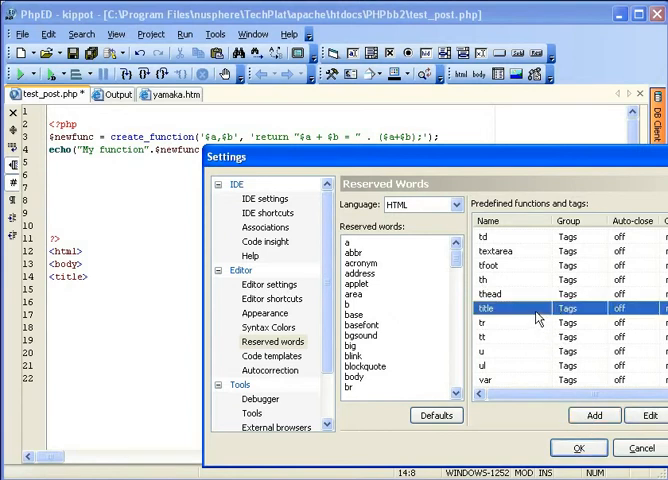
click(652, 416)
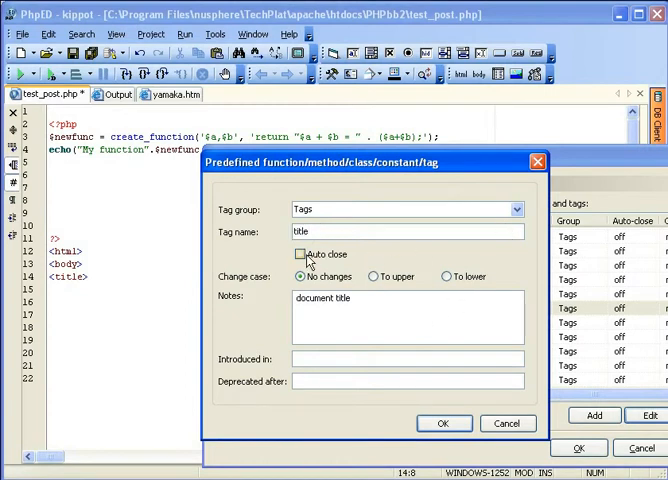
Enable Auto close for the title tag with case unchanged and save the settings
click(300, 254)
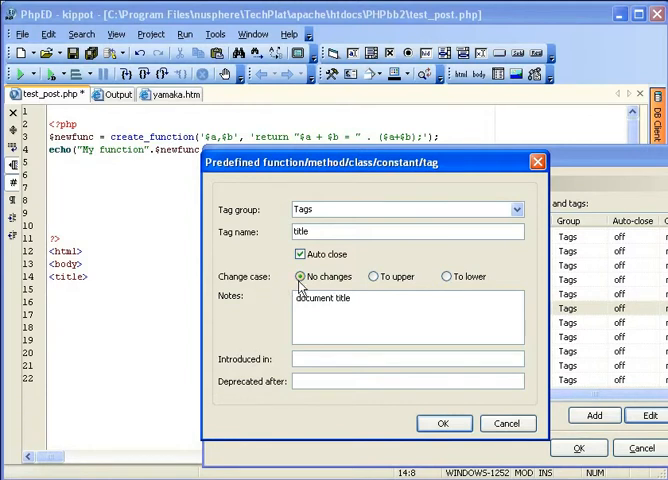
click(446, 276)
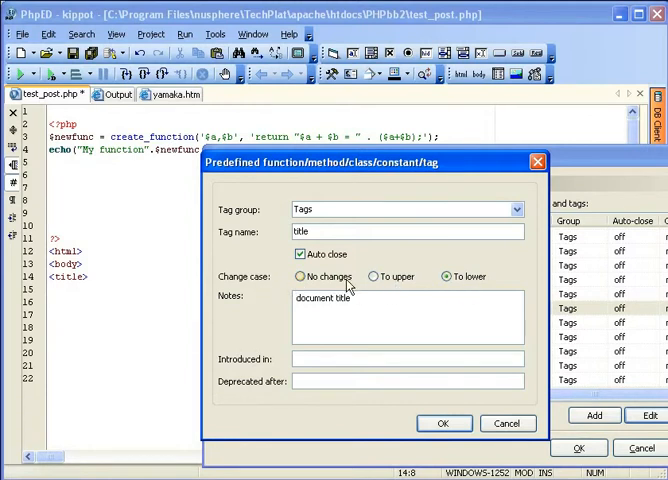
click(300, 276)
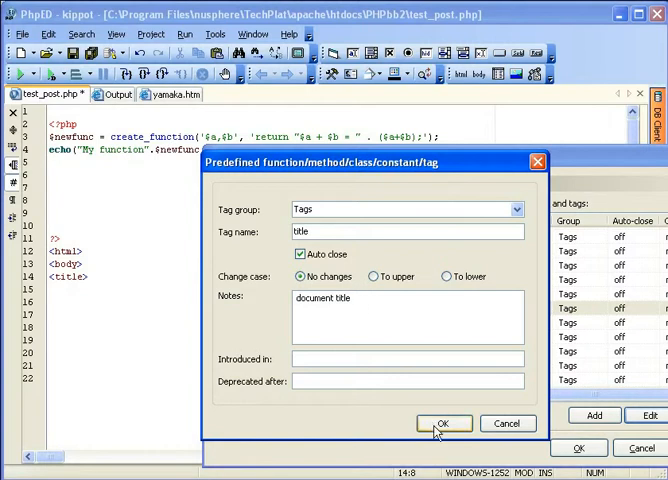
click(444, 424)
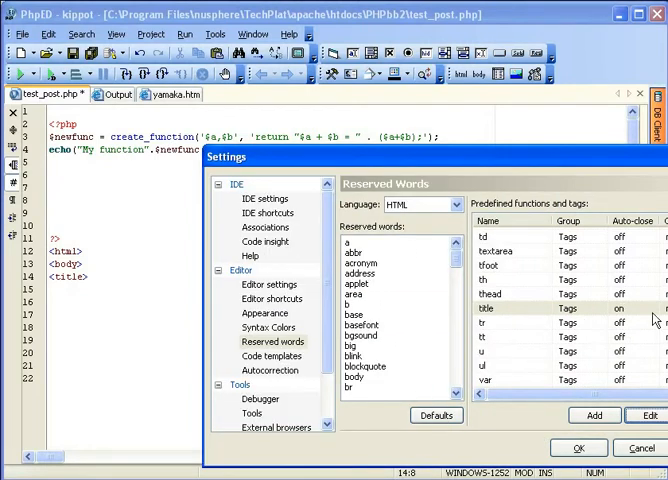
mouse_move(588, 436)
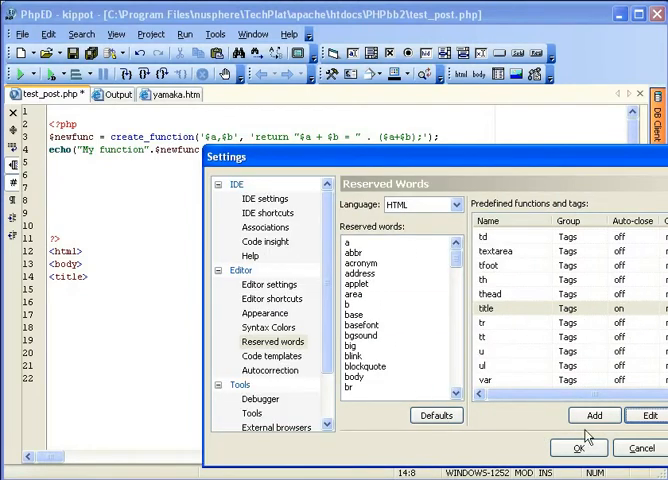
click(578, 448)
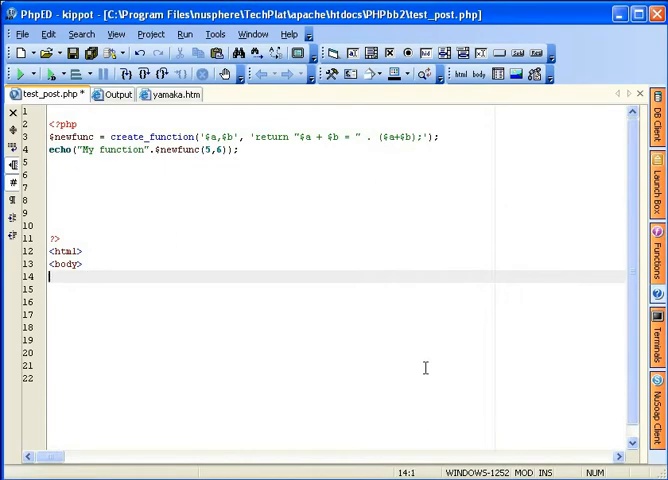
Insert an auto-closed <title> element containing 'My new function'
text(<t)
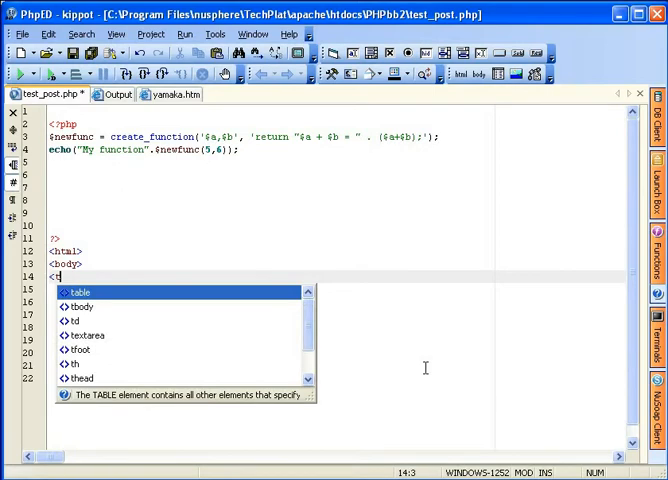
text(itle></title>)
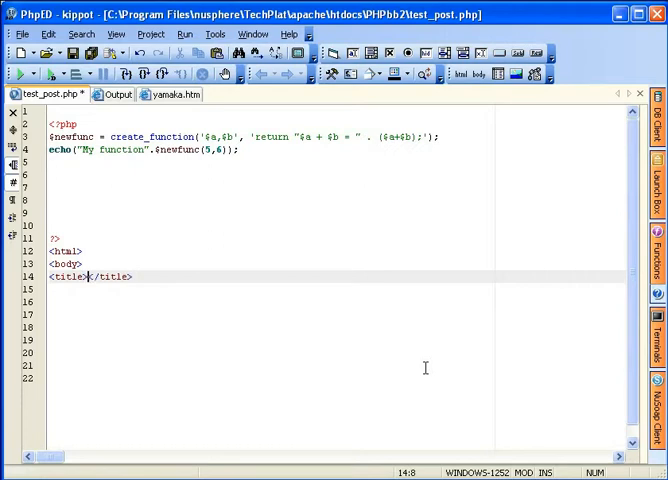
text(My)
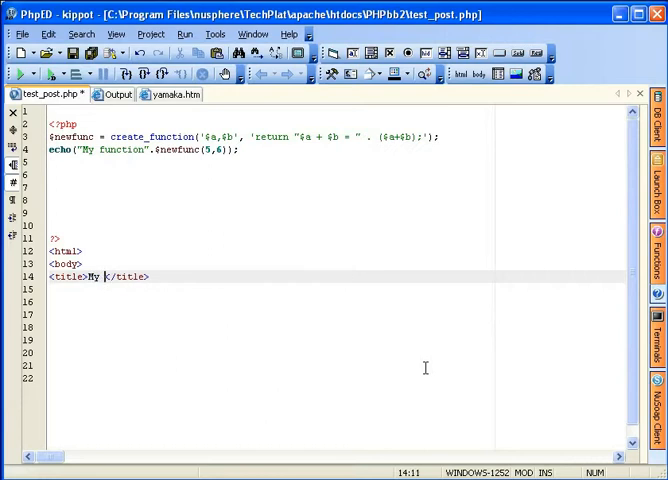
text(new function)
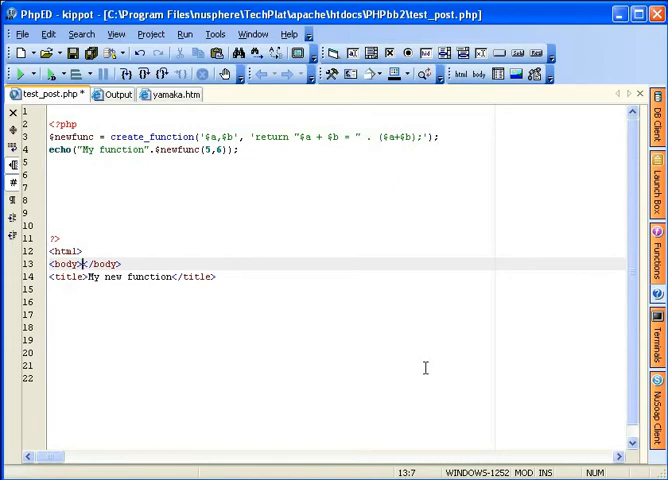
Remove the body line and close the markup with </html> after the title
click(76, 252)
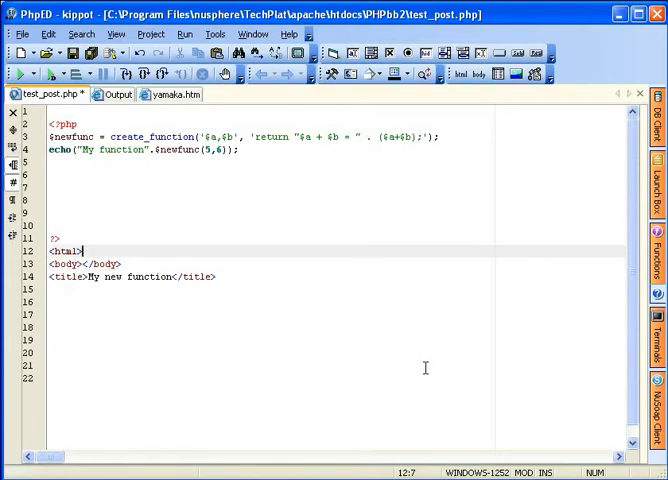
text(</html>)
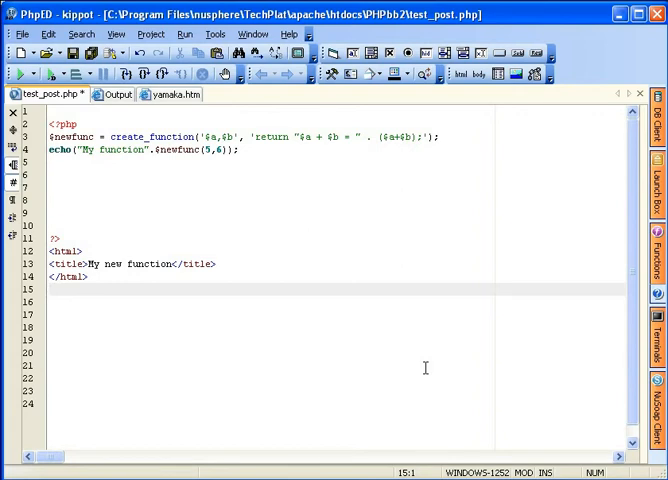
mouse_move(316, 234)
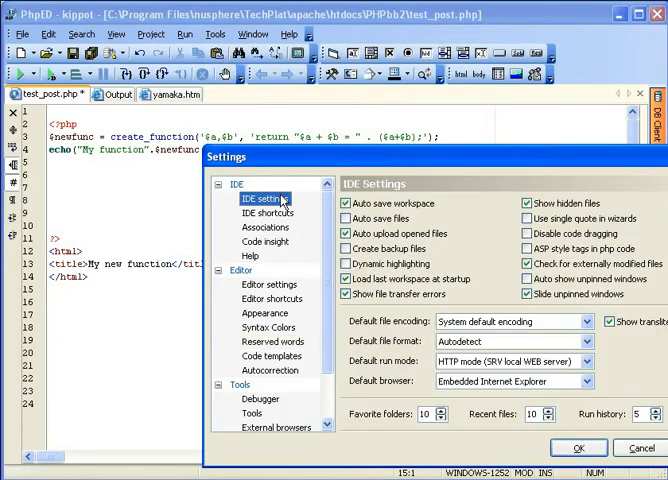
Step through IDE shortcuts and Associations to reach the Code Insight options
click(268, 212)
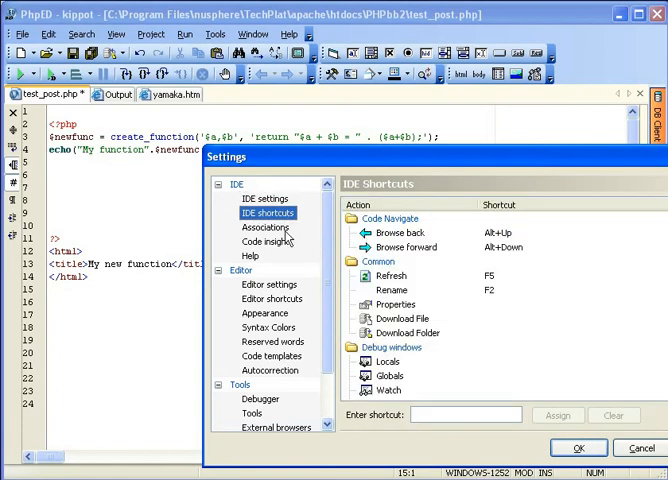
click(266, 228)
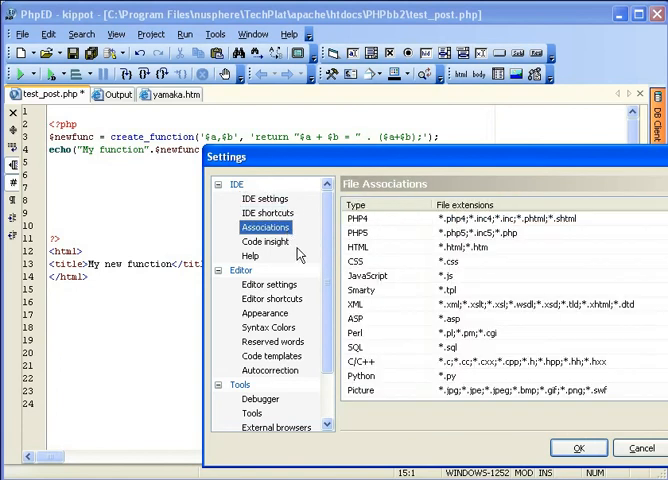
click(268, 240)
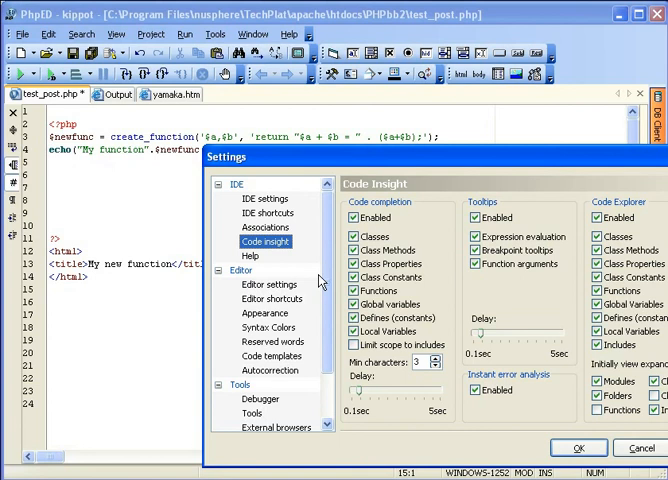